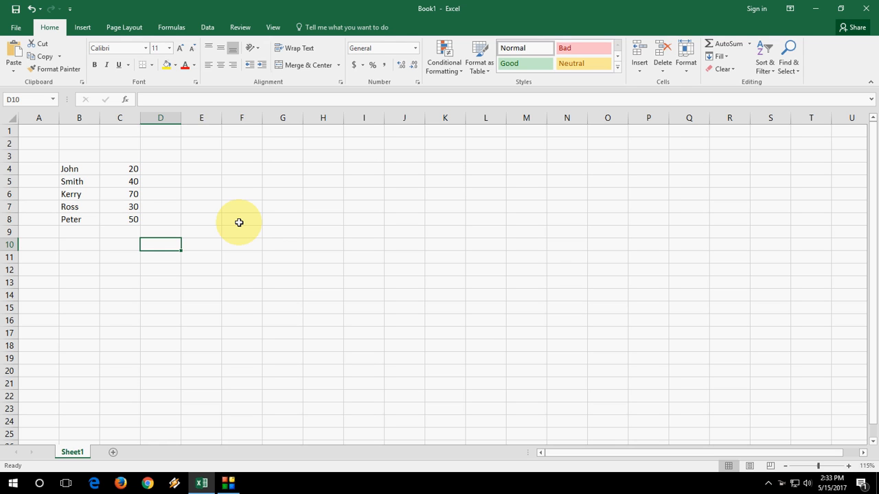
Select the names and values in B4:C8 and insert a 3-D Clustered Column chart.
drag(79, 169, 133, 218)
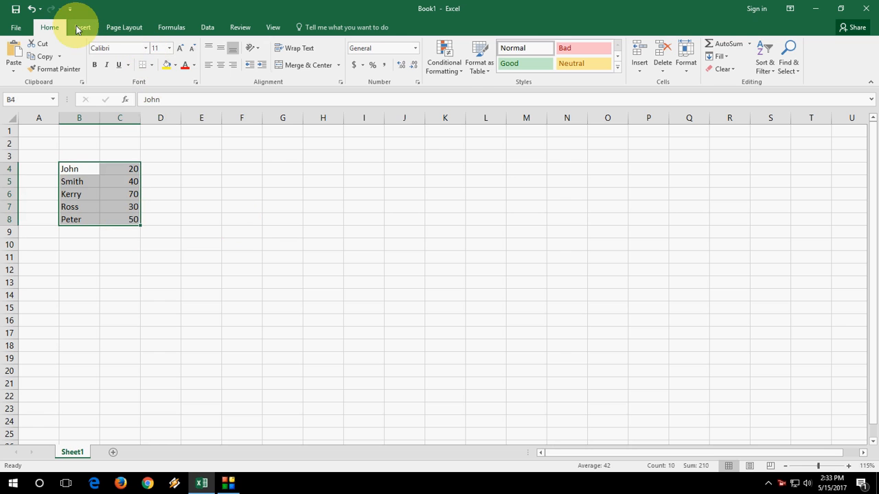
click(82, 27)
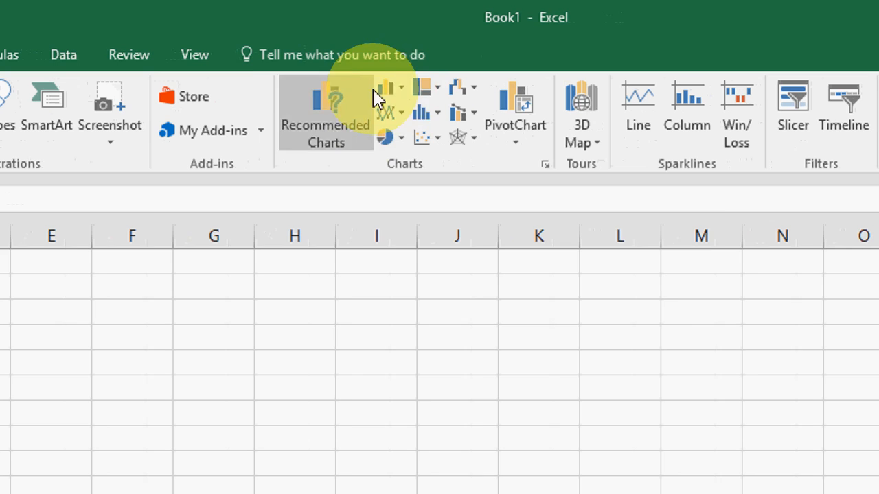
click(387, 87)
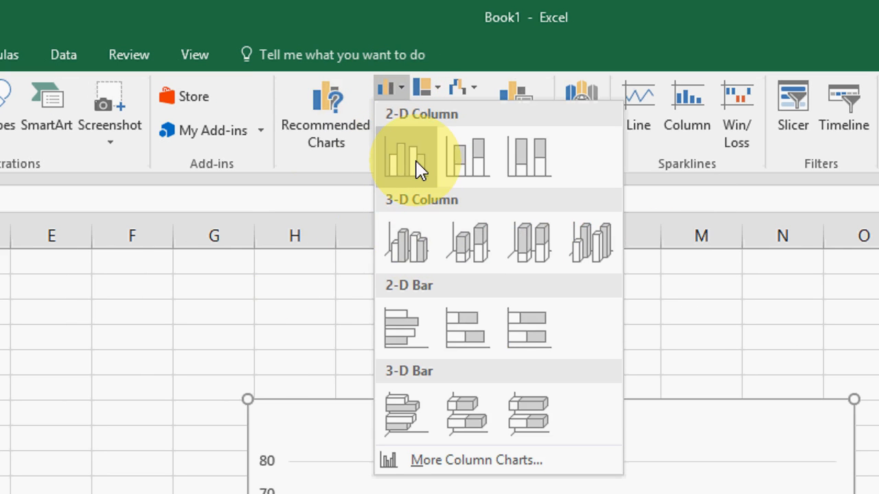
mouse_move(407, 242)
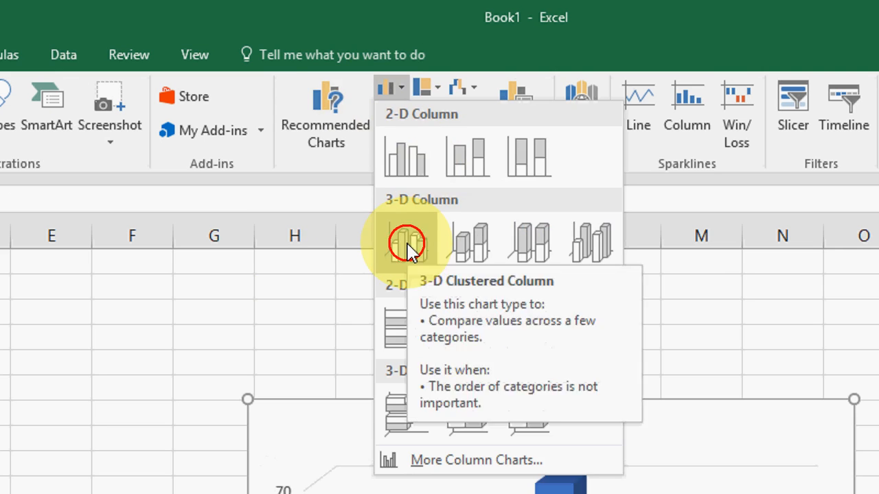
click(406, 241)
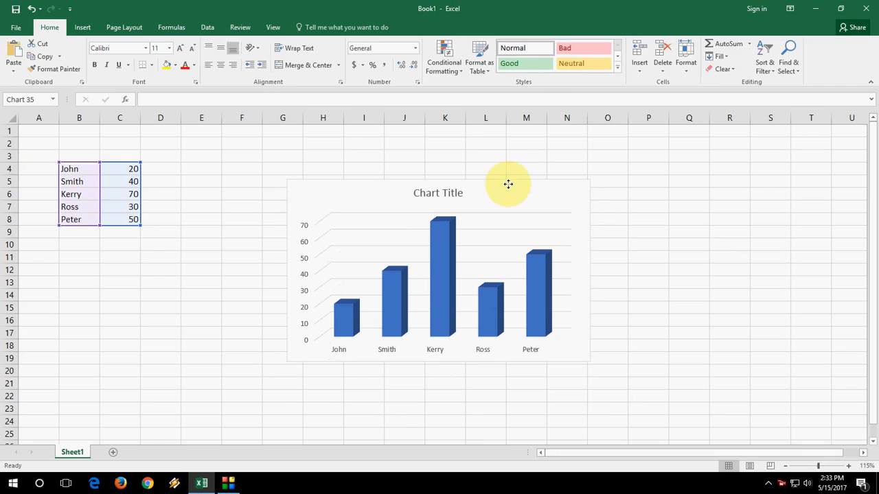
Deselect the new chart by clicking an empty cell on the sheet.
click(241, 219)
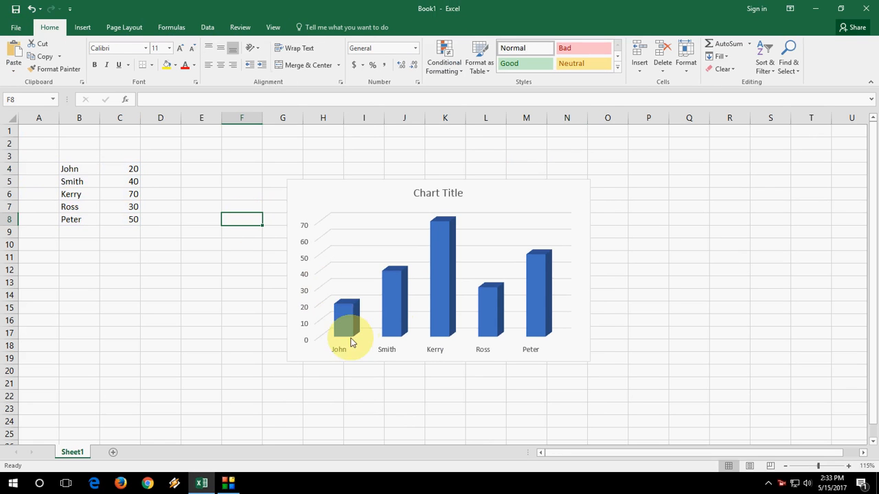
mouse_move(450, 310)
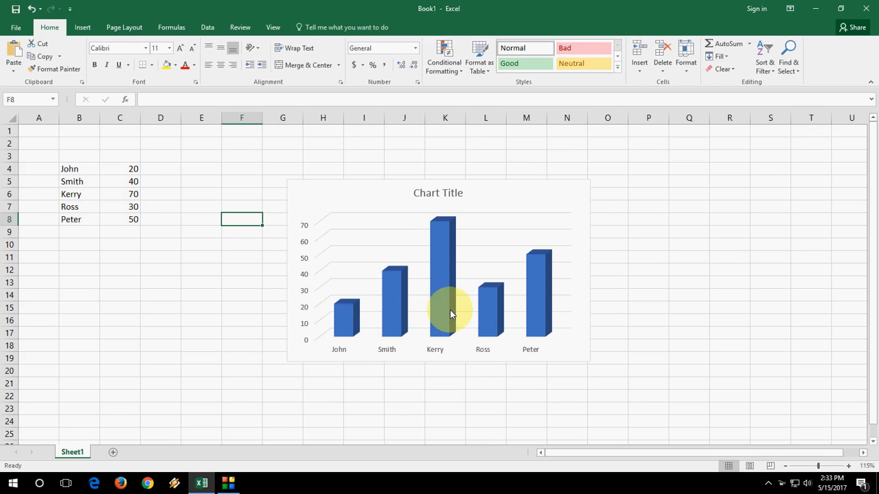
mouse_move(521, 305)
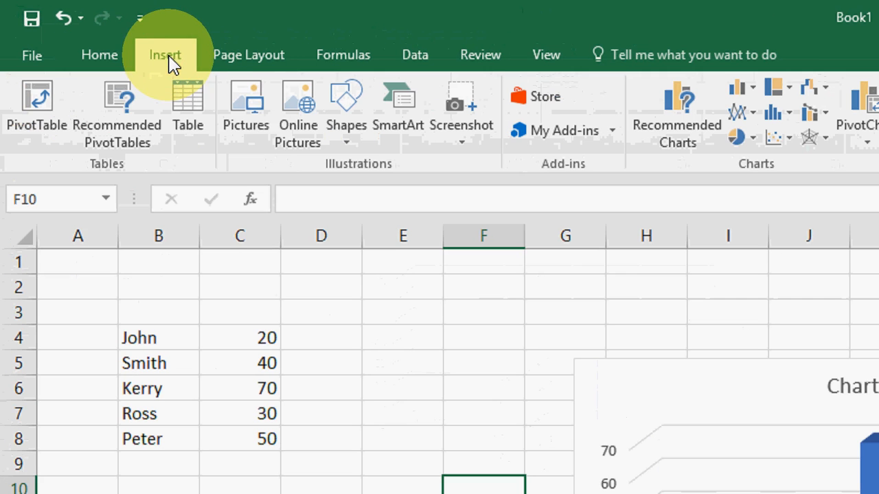
Insert picture image 3 from the Desktop, the woman in denim shorts.
click(245, 103)
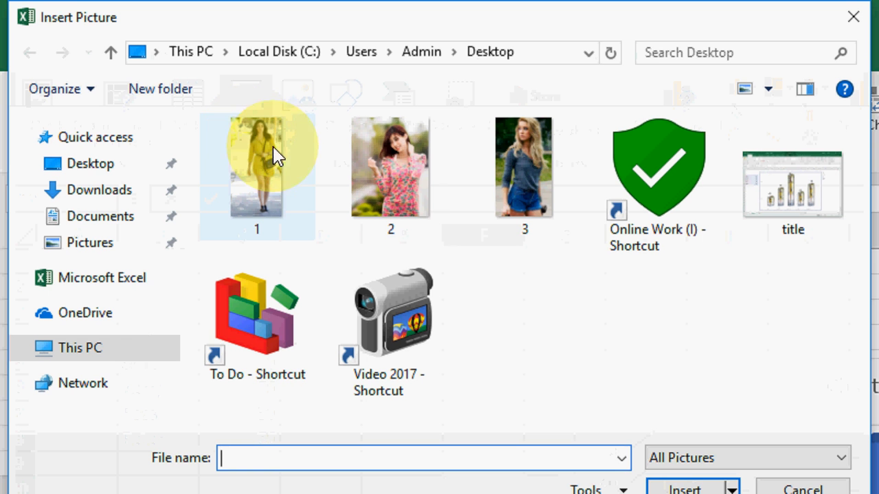
mouse_move(453, 251)
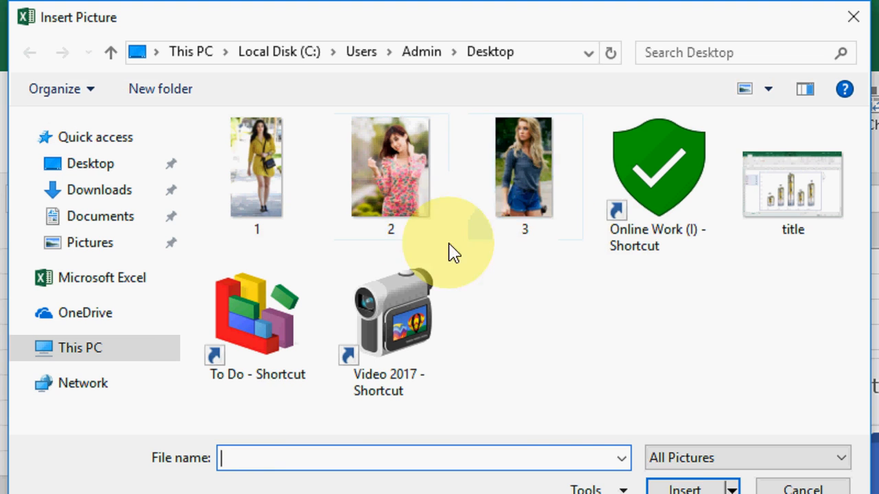
click(524, 167)
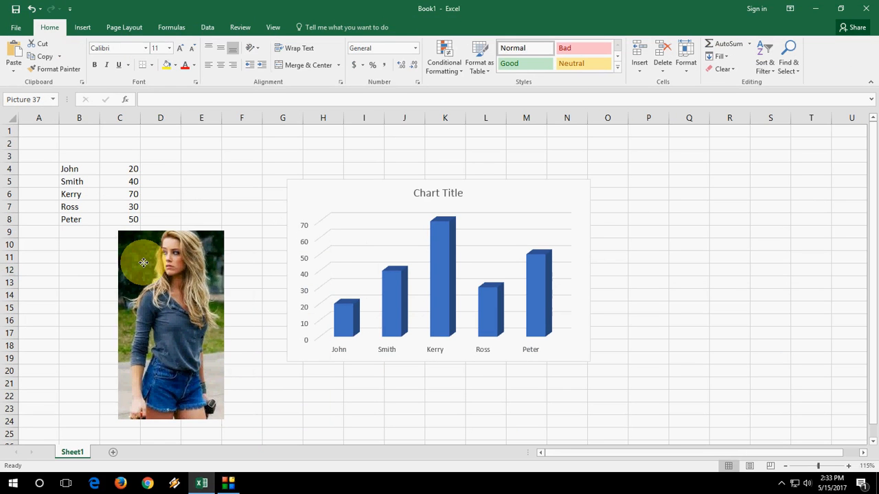
Select the inserted woman's photo and copy it from the right-click menu.
click(171, 324)
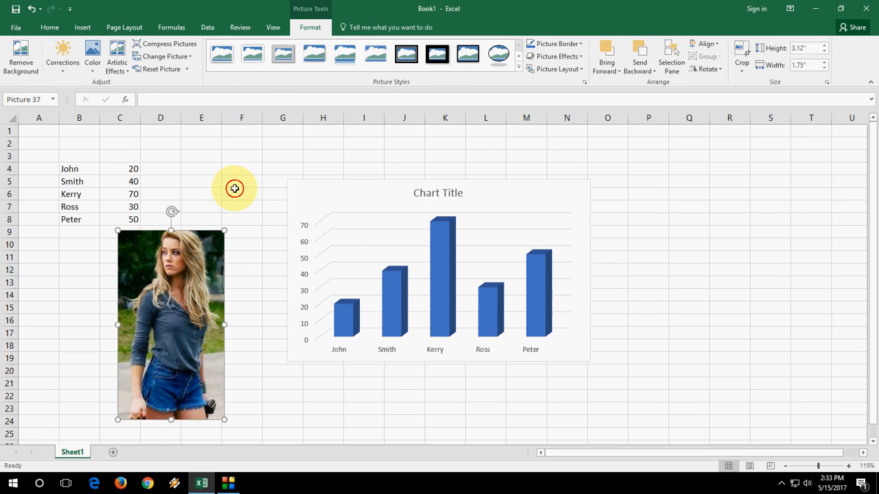
mouse_move(202, 269)
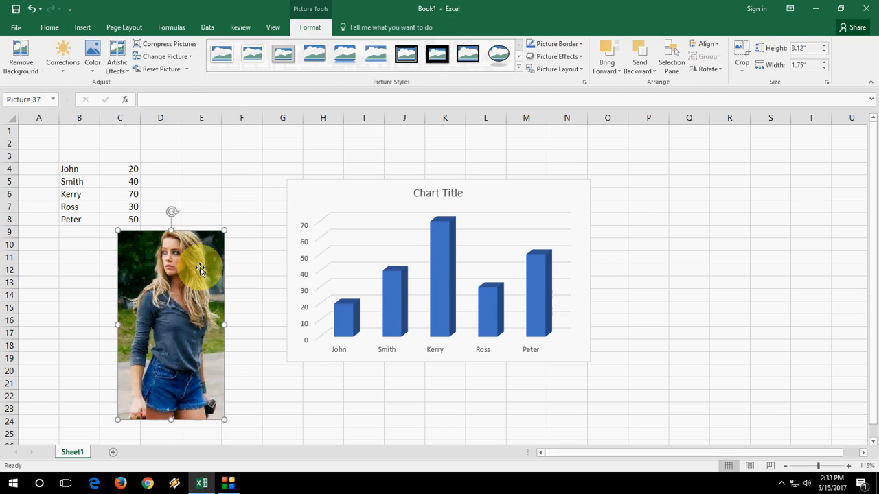
right_click(199, 269)
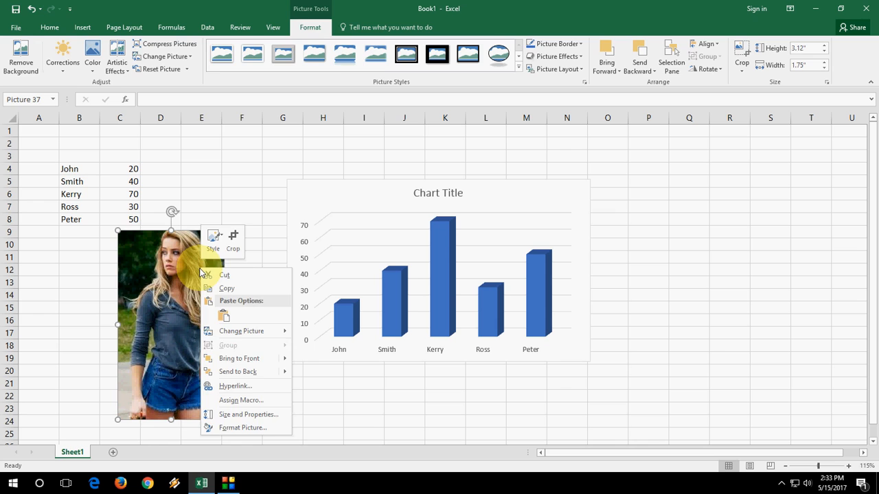
click(182, 264)
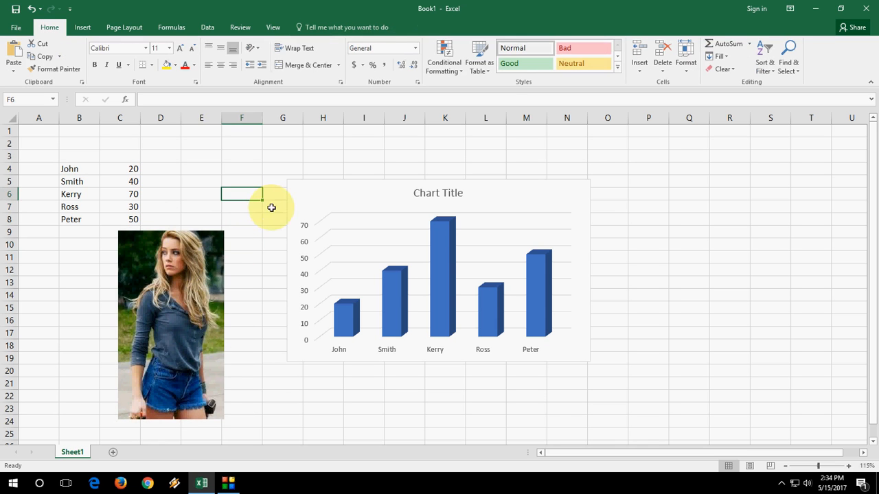
Paste the copied photo as the chart's column fill, then deselect the chart.
click(455, 268)
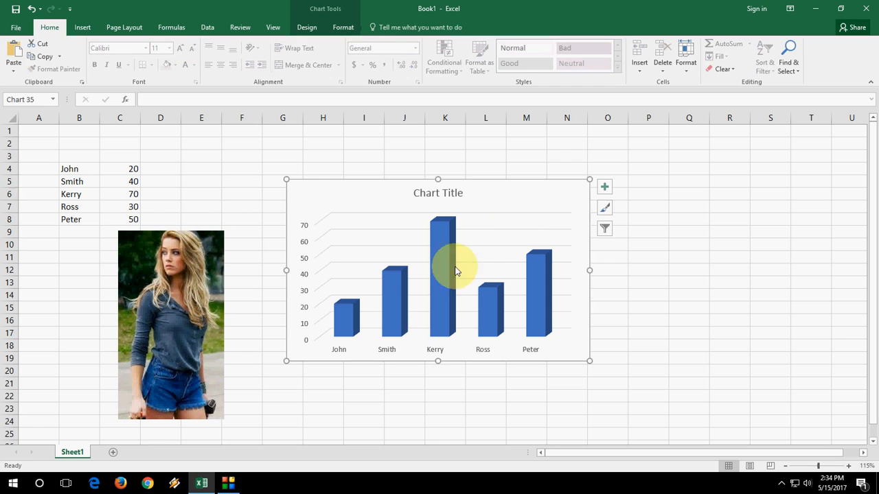
mouse_move(447, 272)
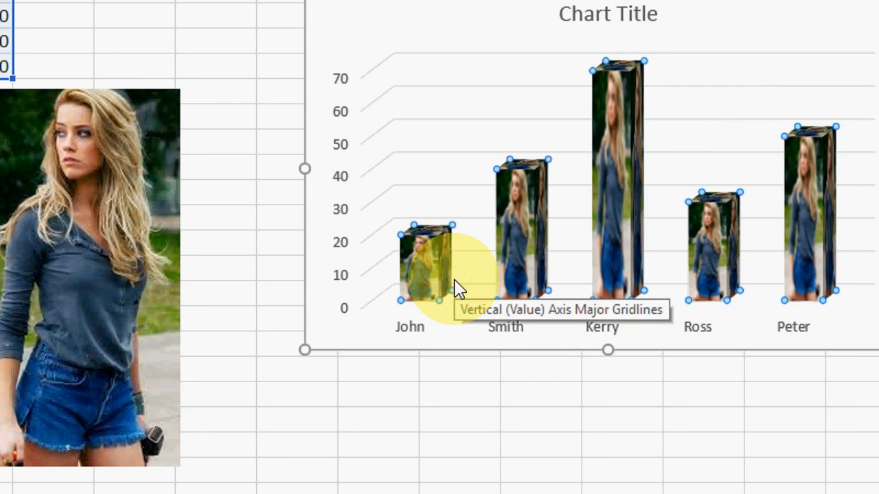
mouse_move(690, 197)
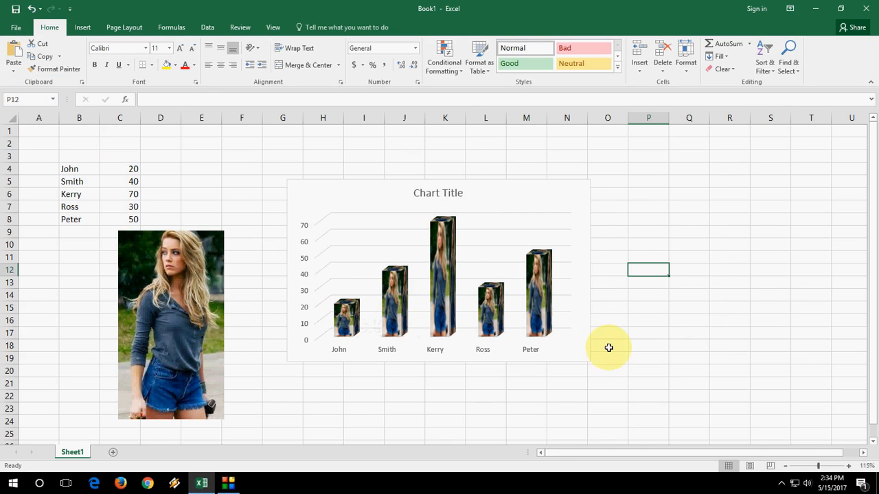
click(608, 345)
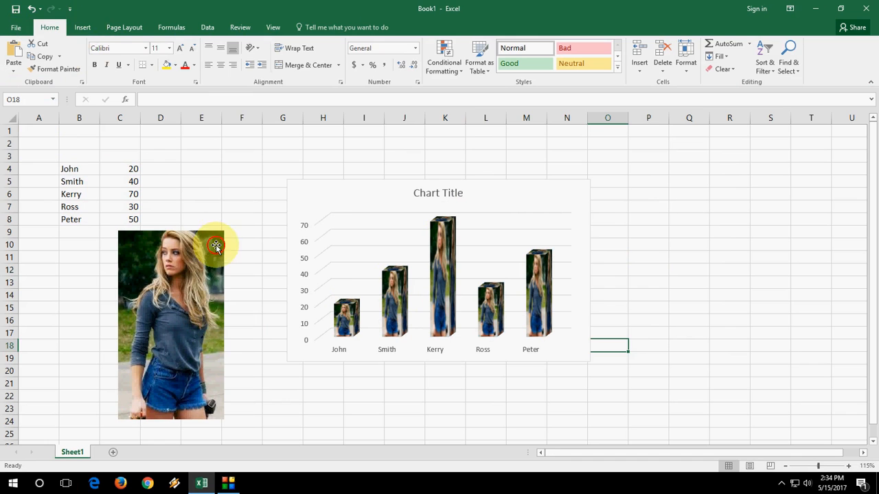
Delete the denim-shirt photo and insert image 1, the woman in a yellow dress.
key(delete)
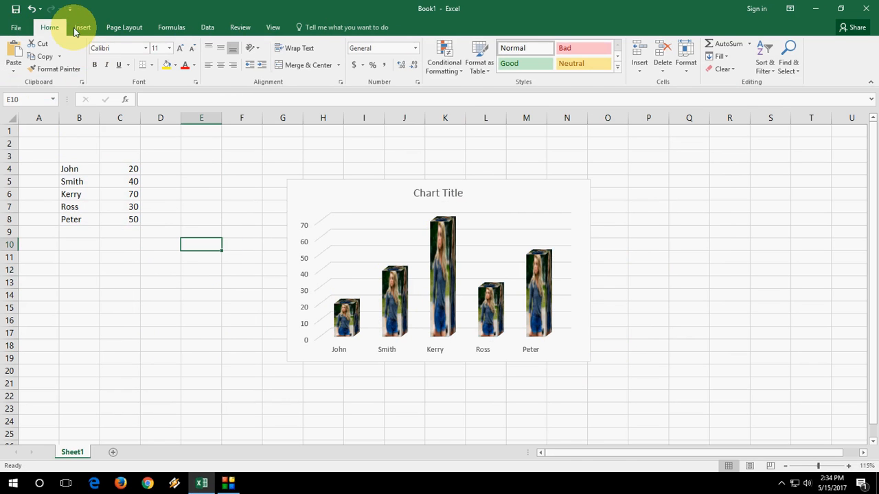
click(82, 27)
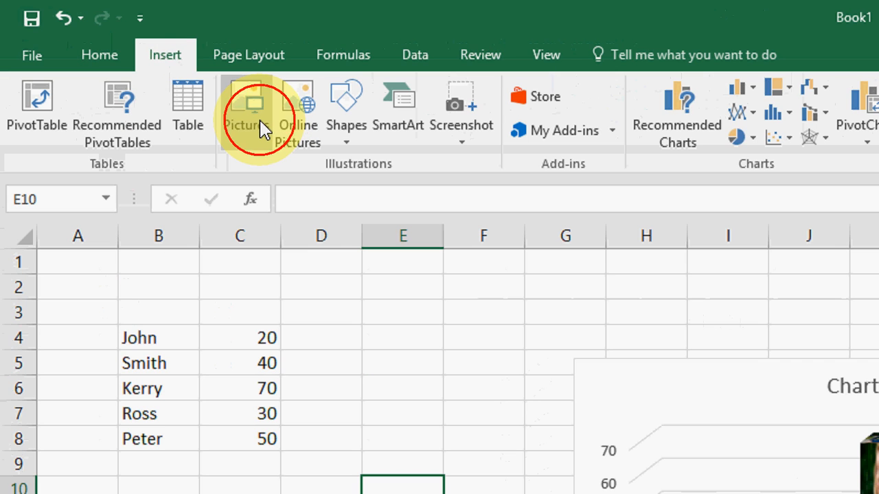
click(254, 110)
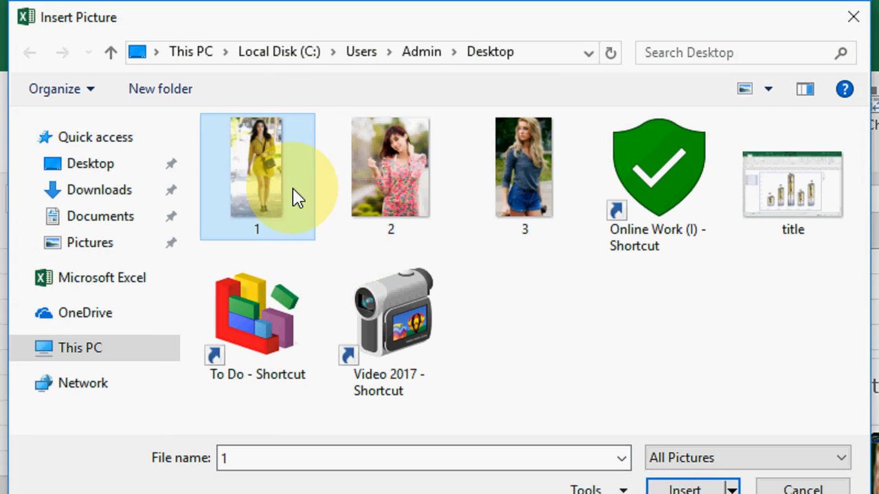
click(684, 489)
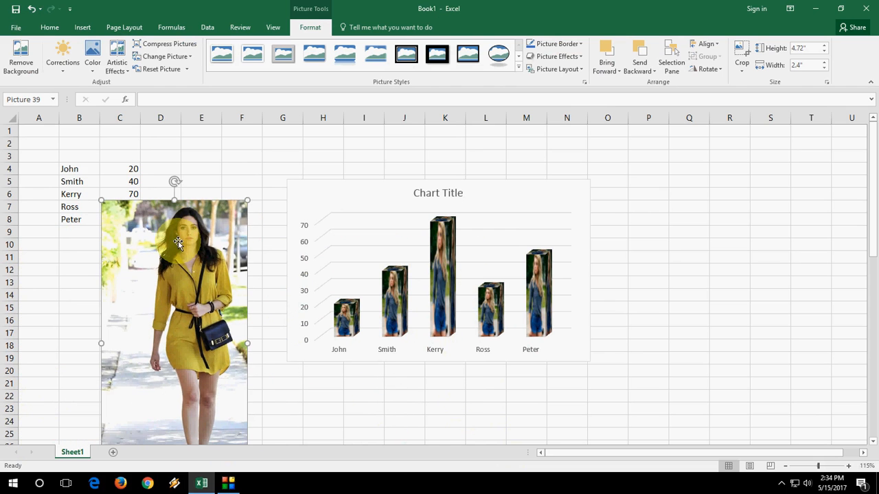
mouse_move(520, 185)
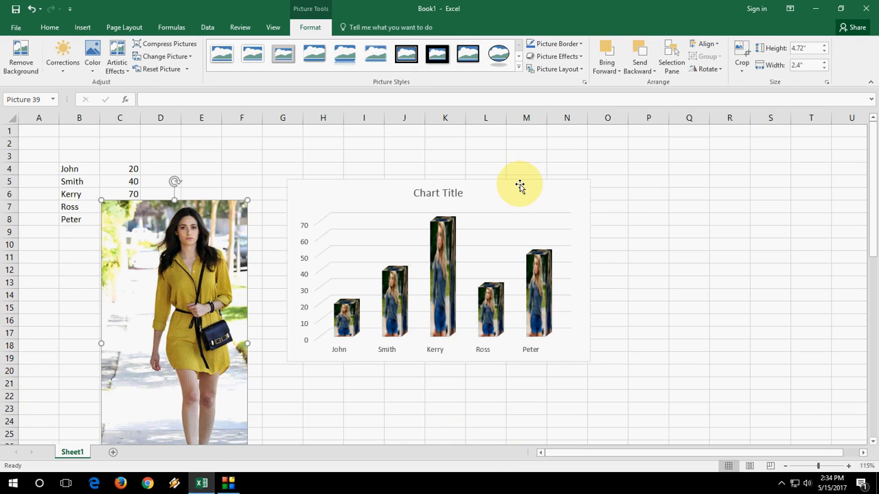
Select the chart and then its column series.
click(346, 317)
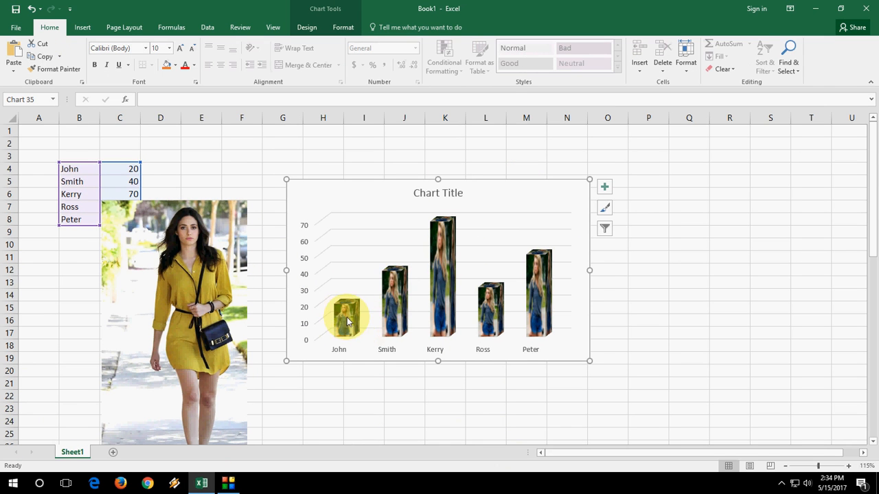
click(346, 316)
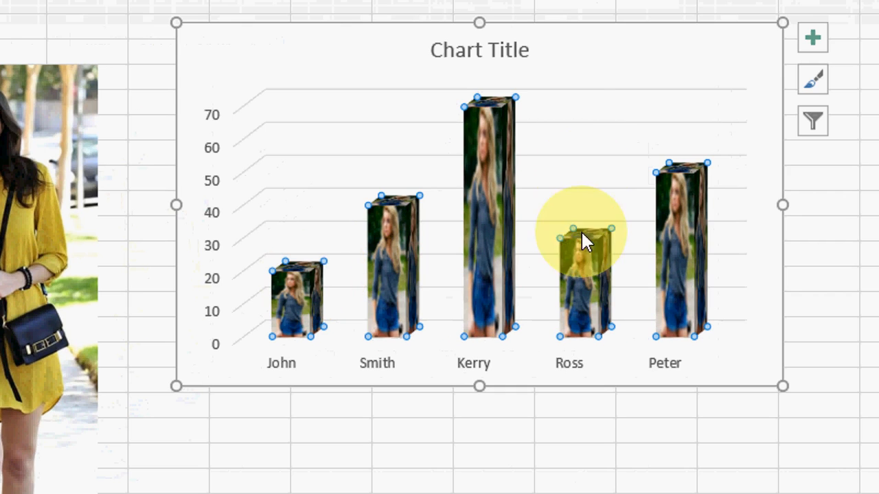
mouse_move(346, 239)
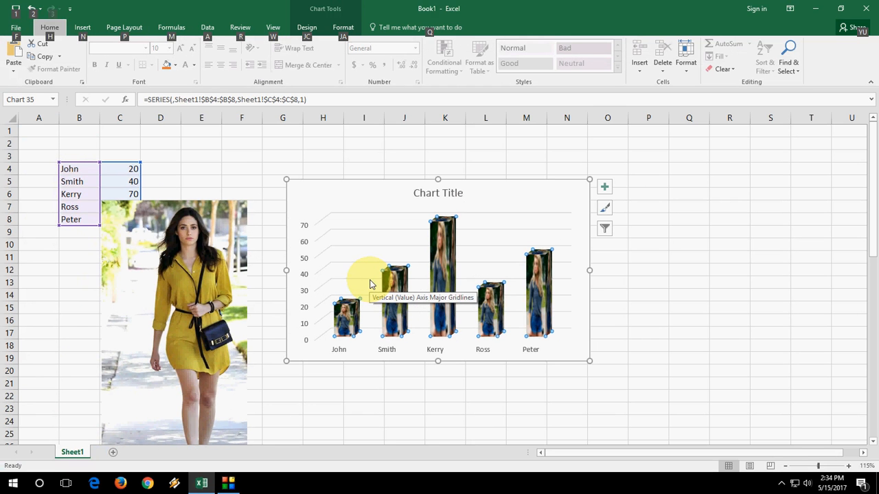
mouse_move(488, 279)
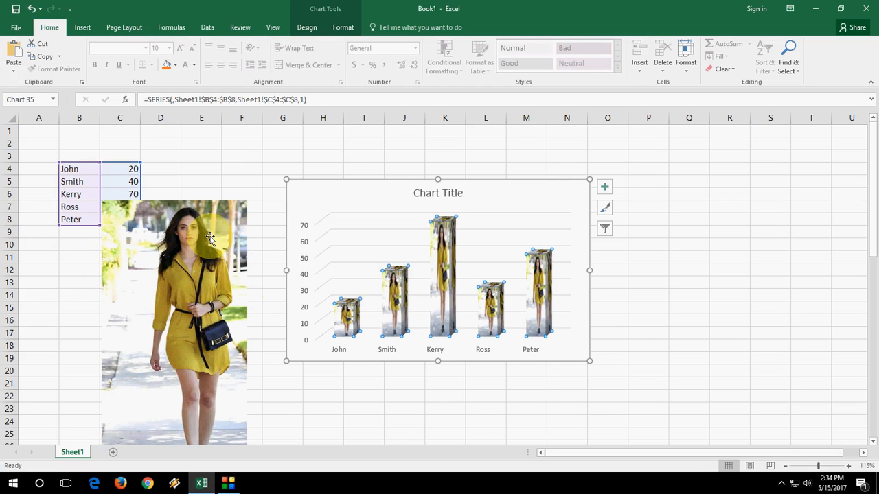
Click an empty cell to deselect the chart.
click(120, 257)
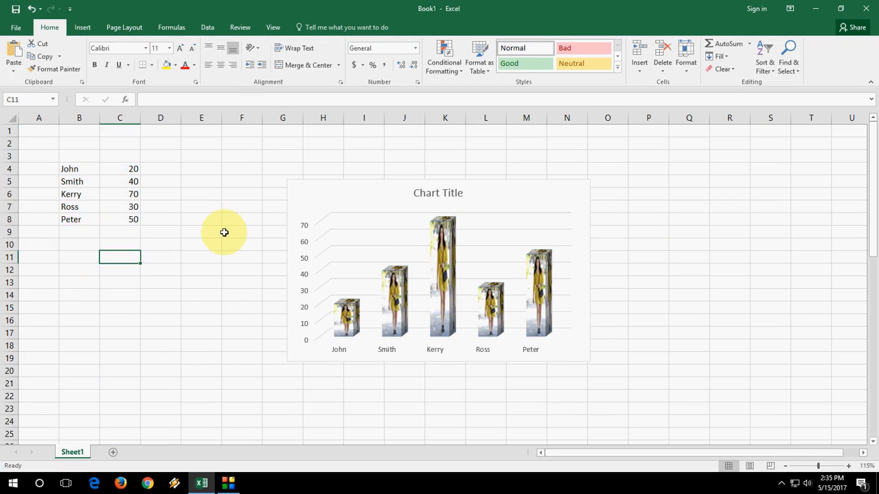
mouse_move(442, 294)
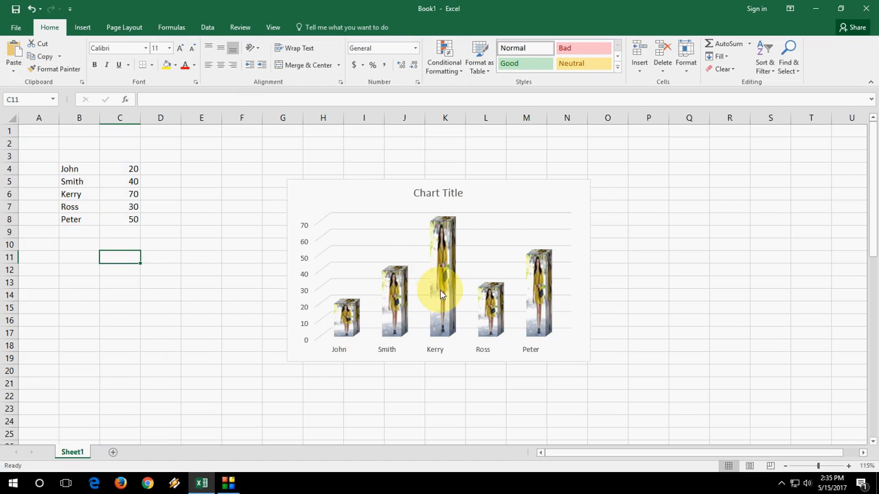
mouse_move(441, 281)
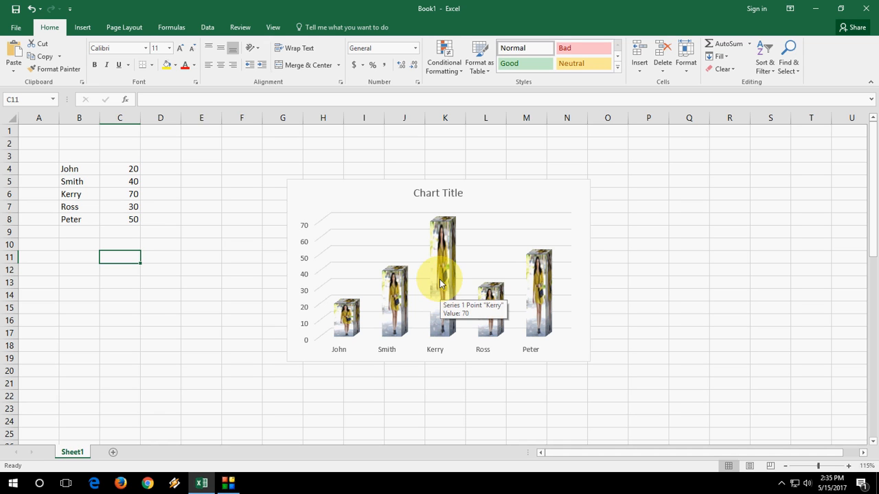
mouse_move(230, 240)
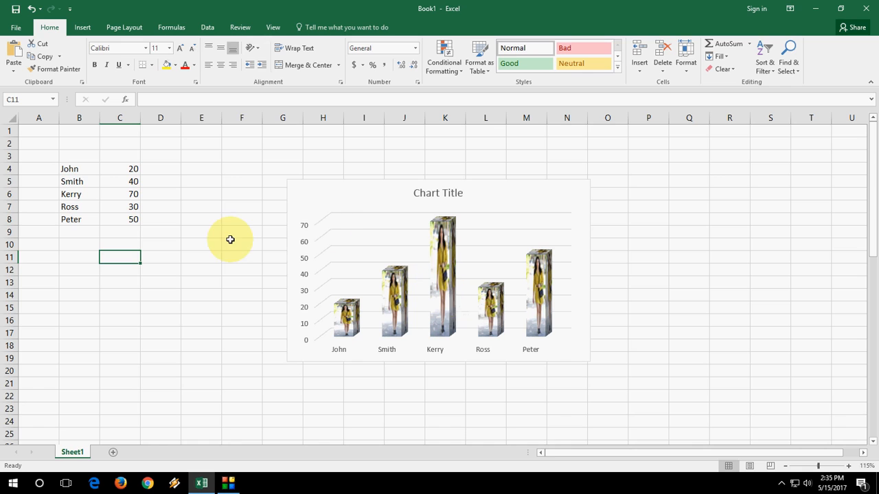